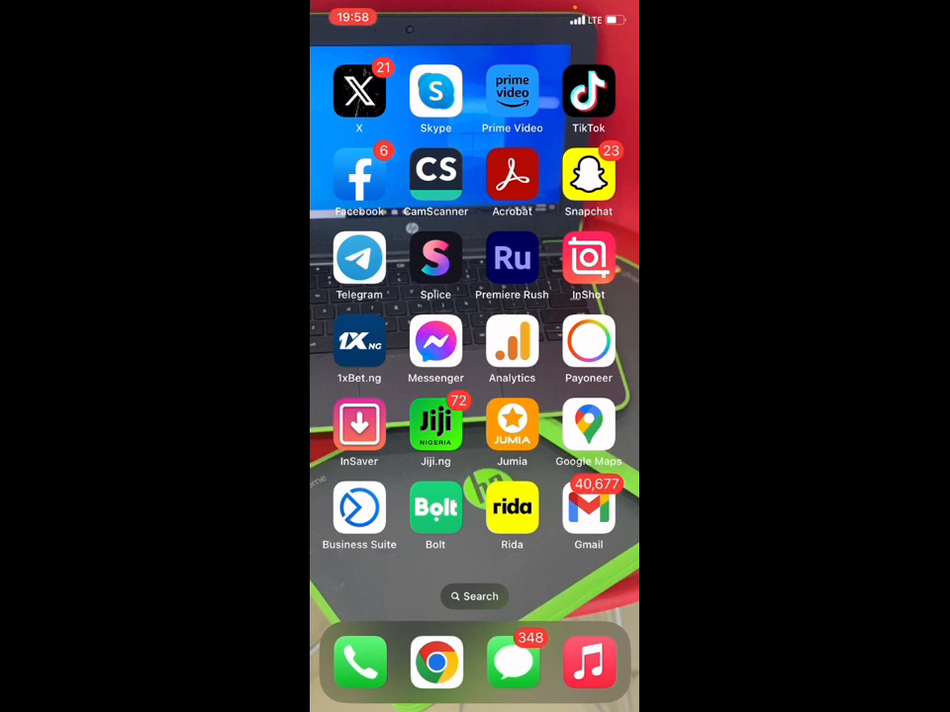
# Page through the home screen to the page with MX Player, VLC, Binance and Discord.
pyautogui.hscroll(-3)
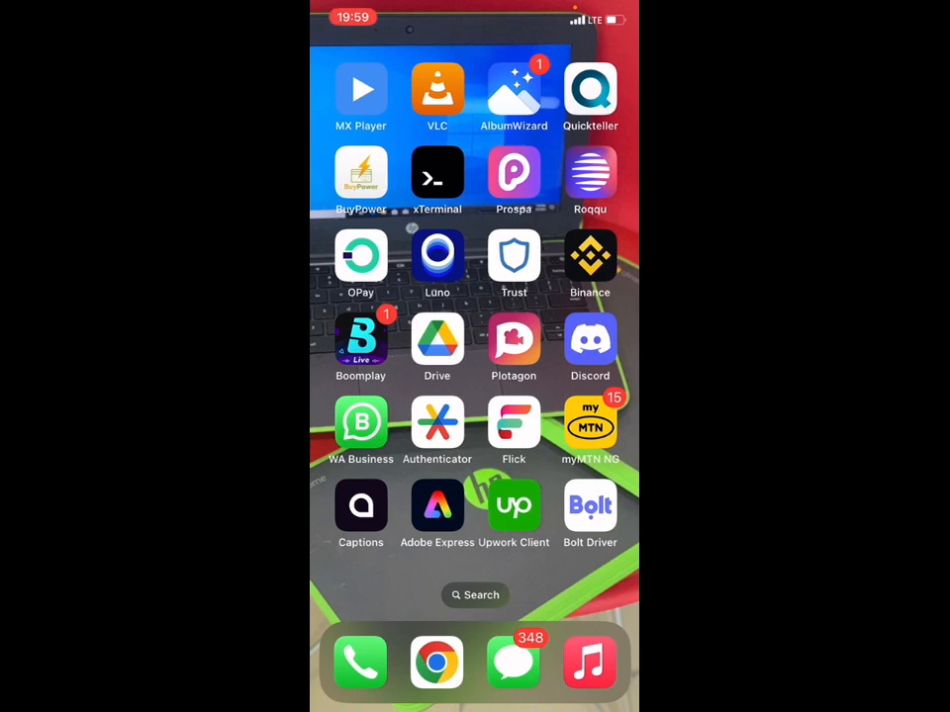
pyautogui.hscroll(-3)
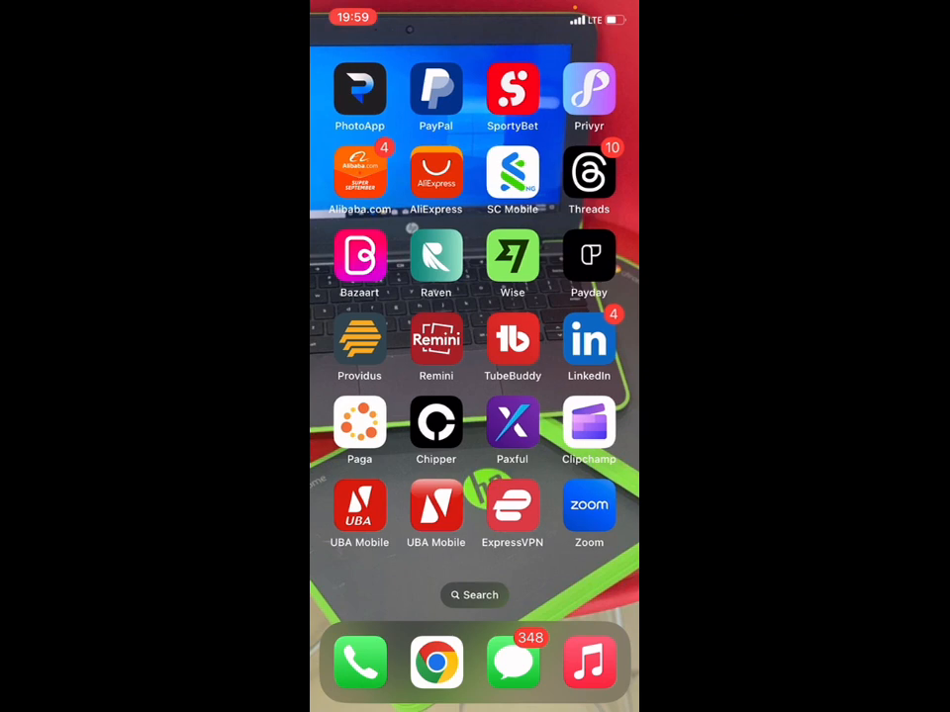
pyautogui.hscroll(-3)
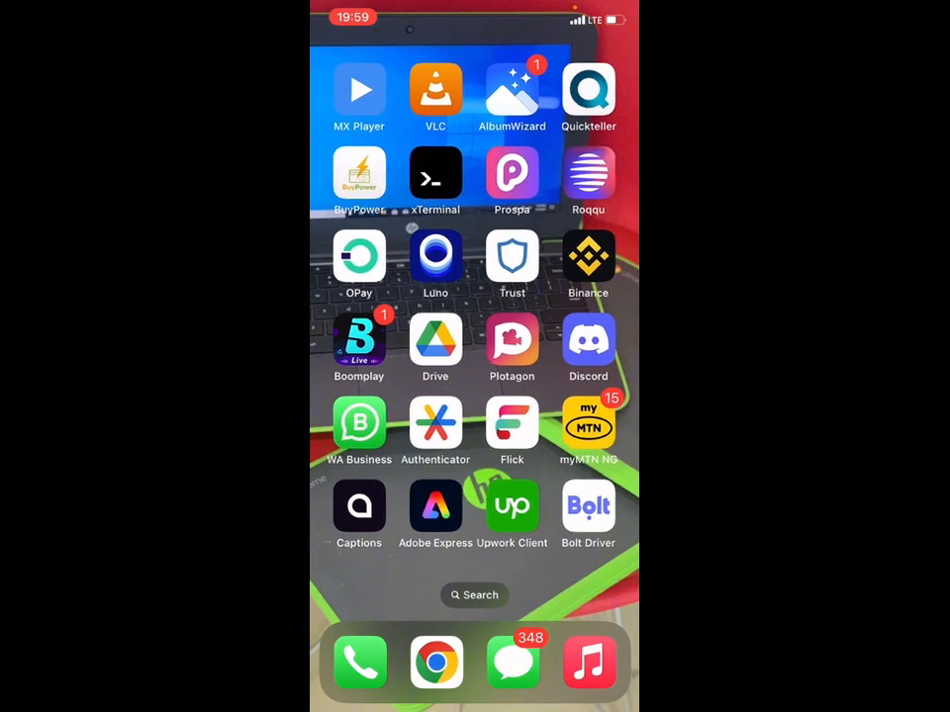
pyautogui.hscroll(-3)
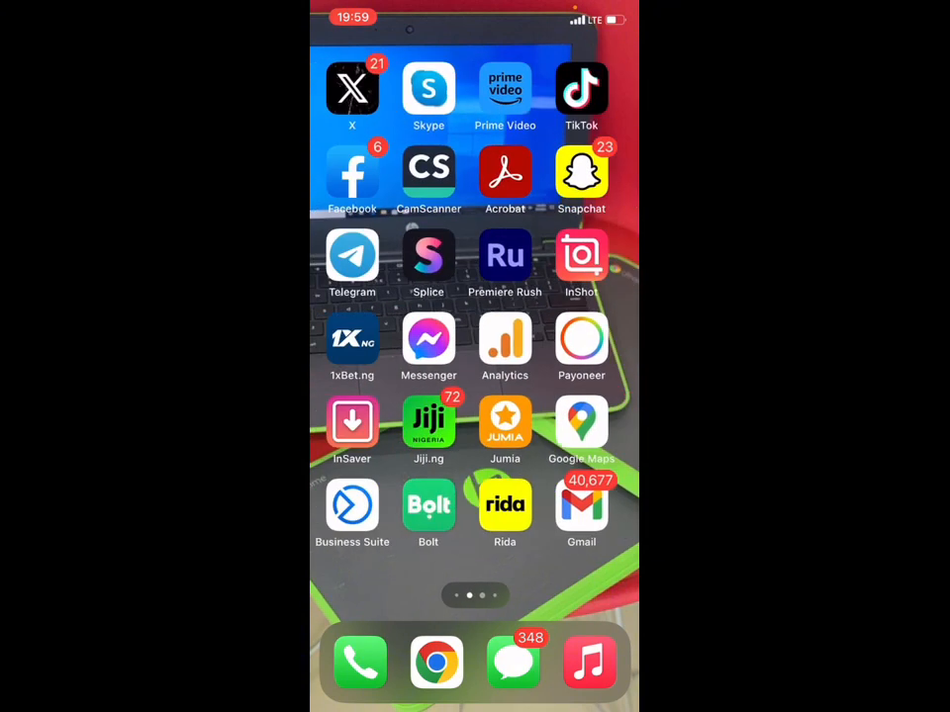
pyautogui.hscroll(-3)
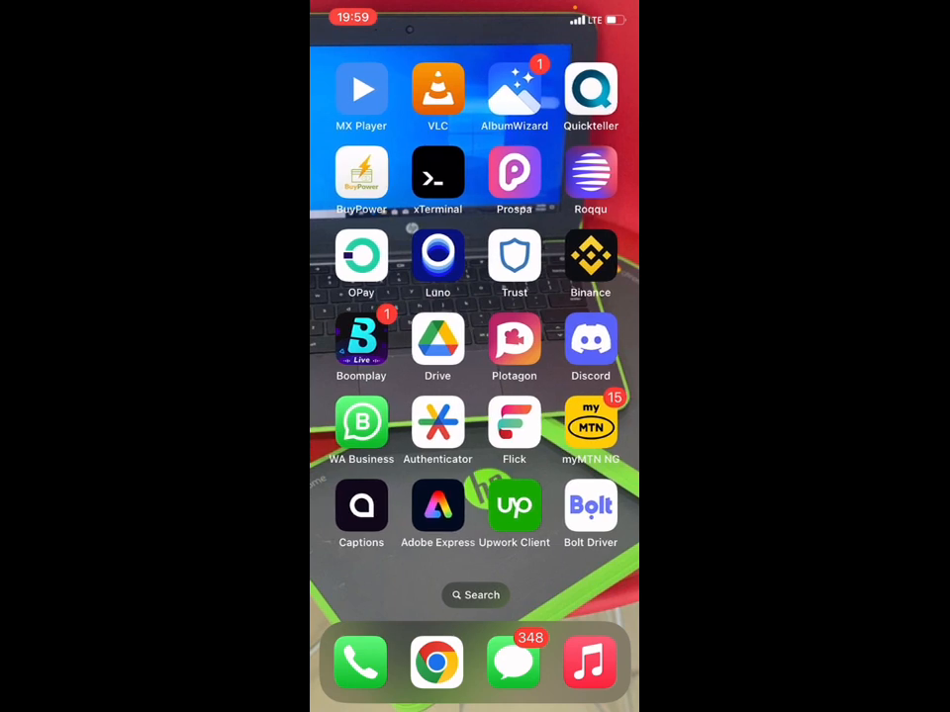
# Launch Binance, clear Face ID, timeout and ID-expiry notices to reach the loaded home page.
pyautogui.click(590, 255)
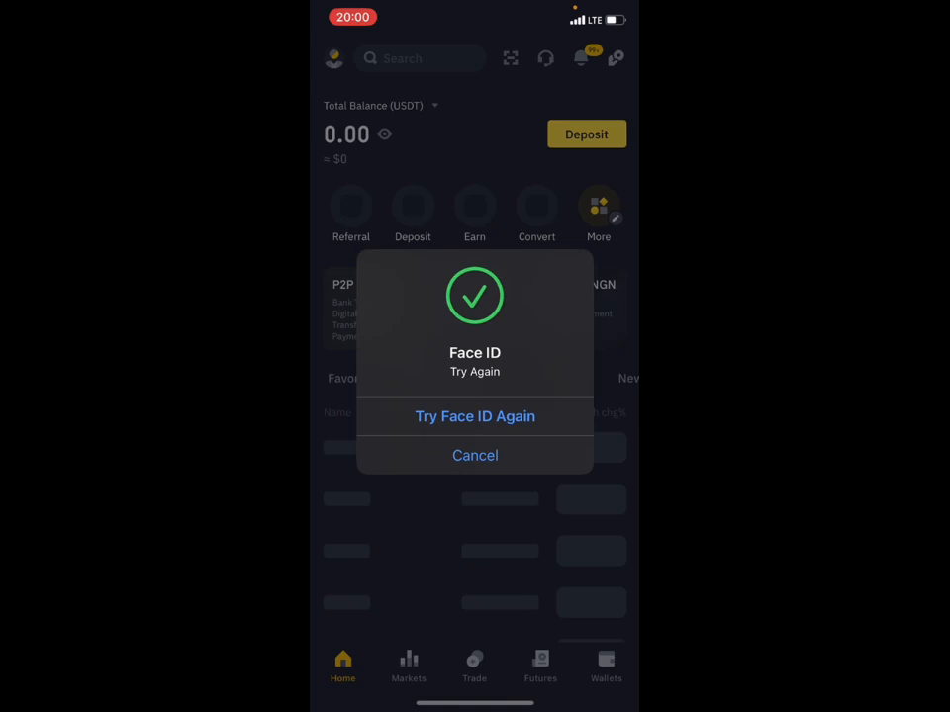
pyautogui.click(475, 455)
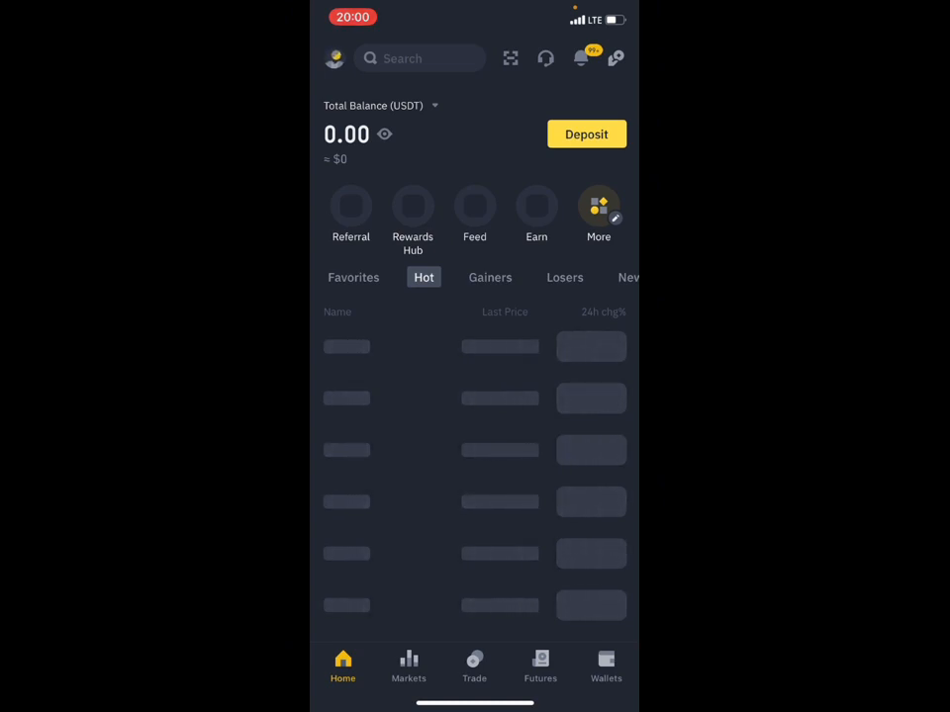
pyautogui.click(598, 208)
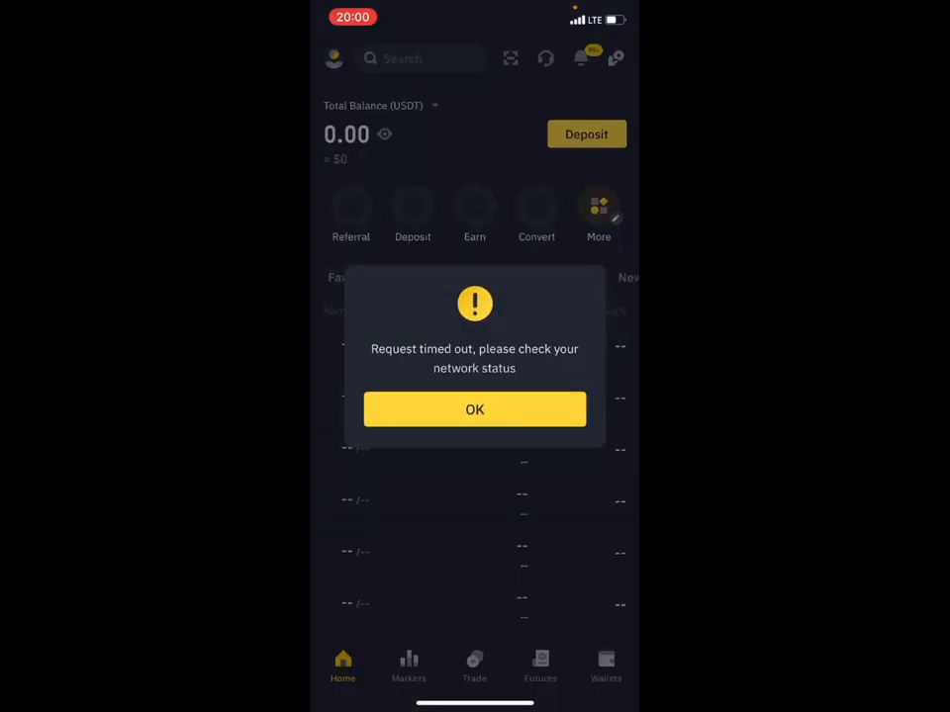
pyautogui.click(474, 410)
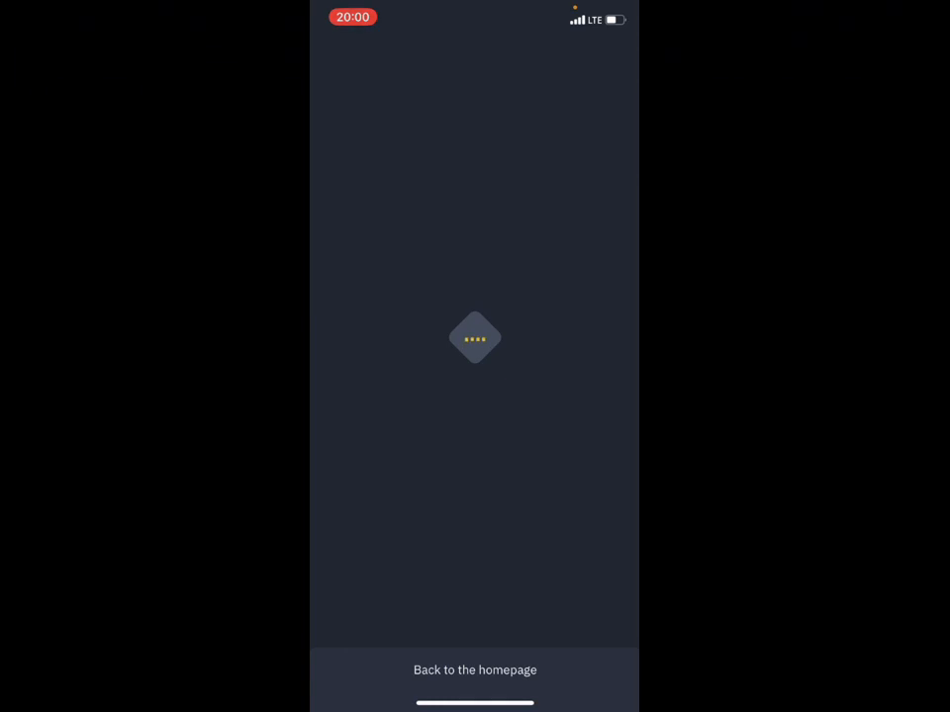
pyautogui.click(475, 670)
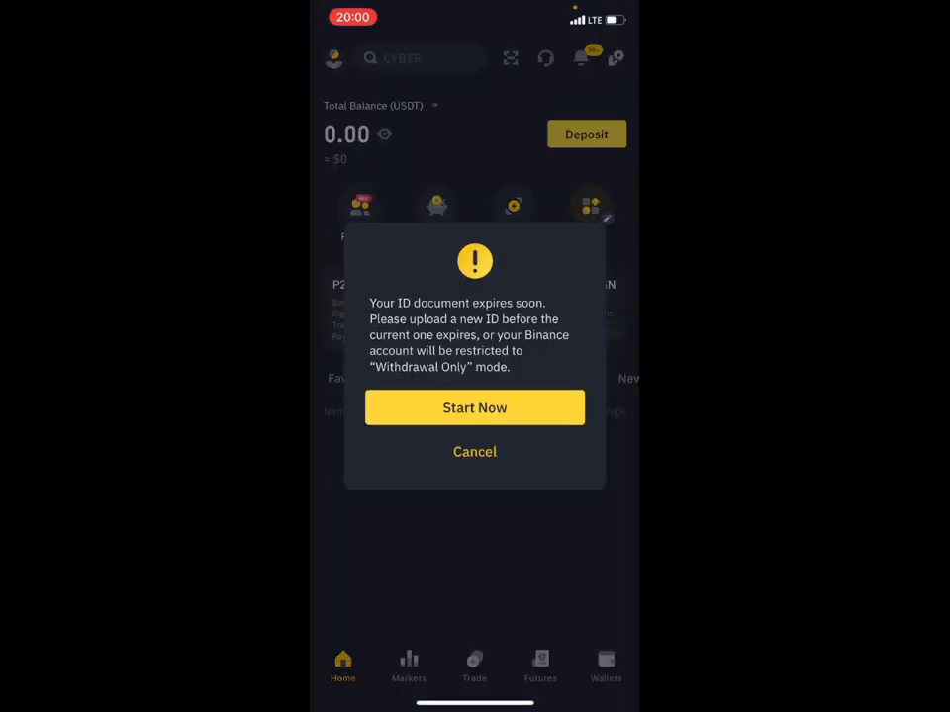
pyautogui.click(474, 452)
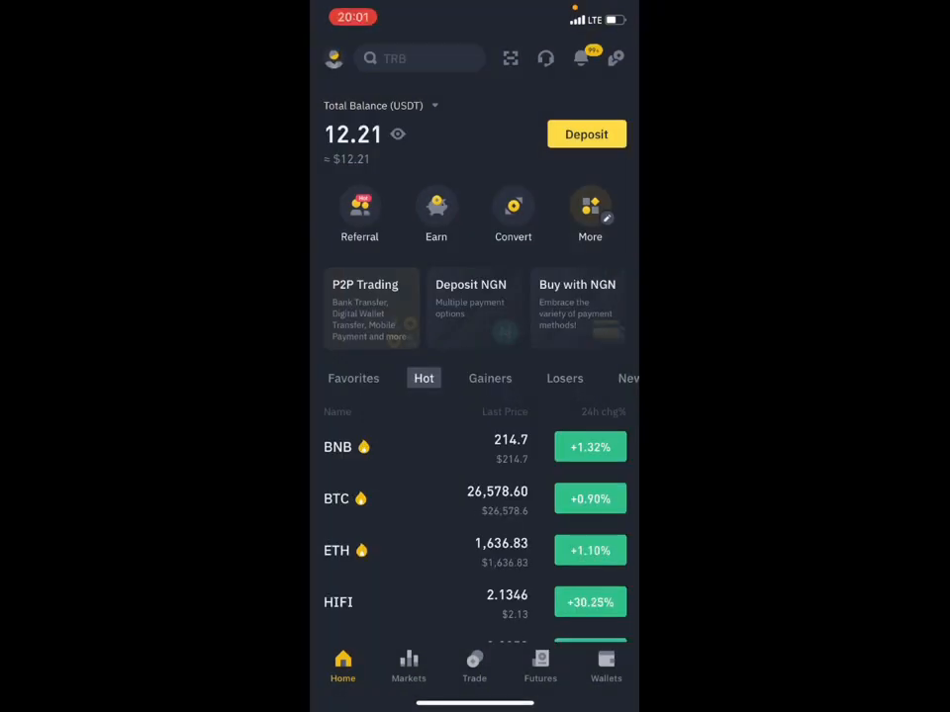
# Open P2P Trading and accept the Risk Notice to see USDT offers in NGN.
pyautogui.click(371, 309)
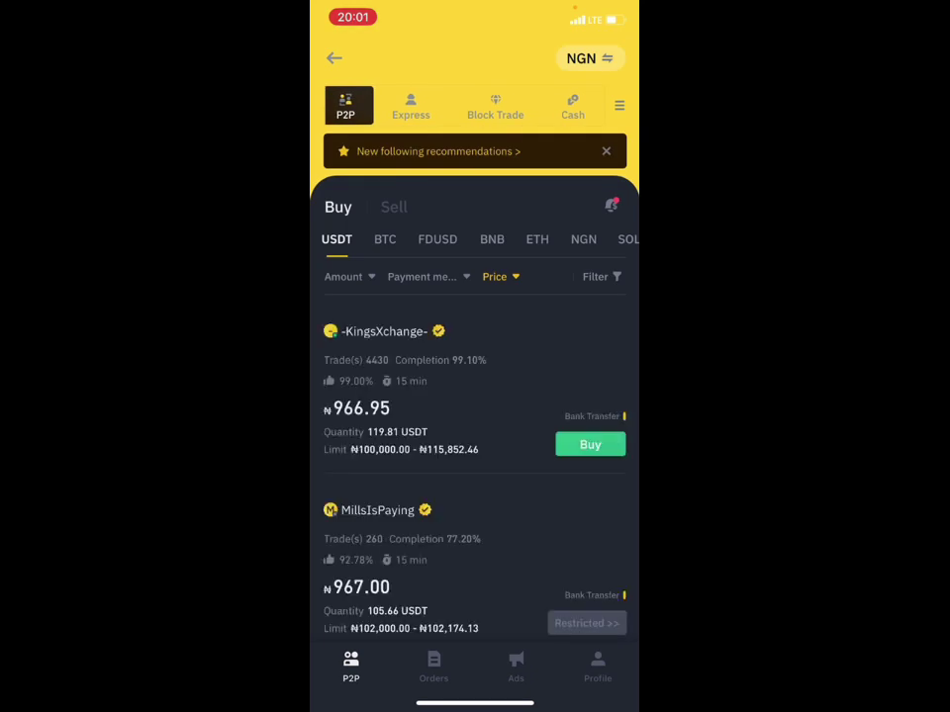
pyautogui.click(590, 445)
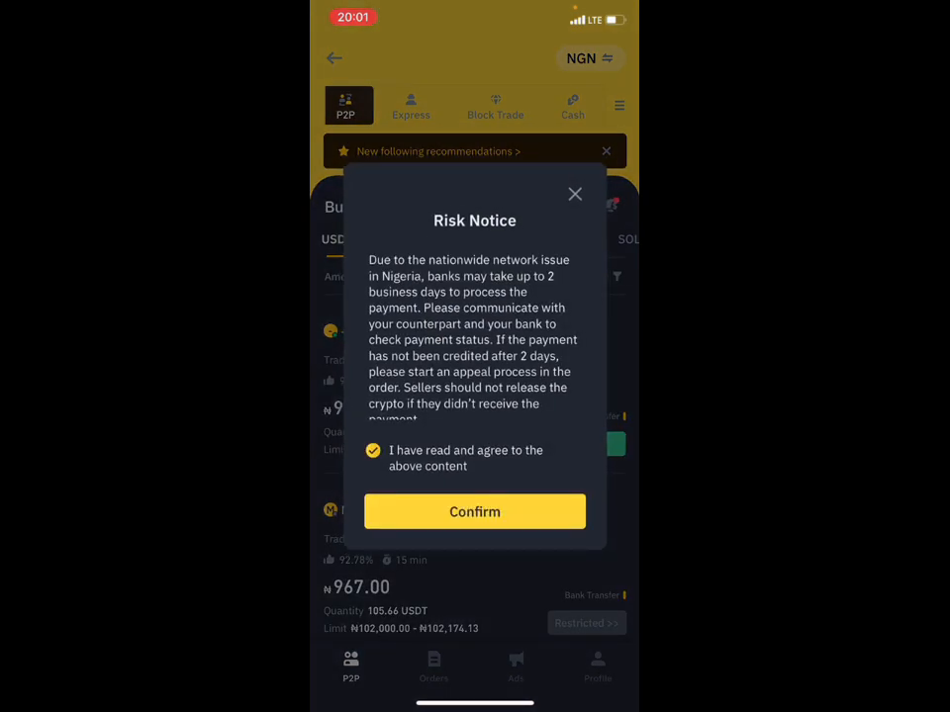
pyautogui.click(474, 512)
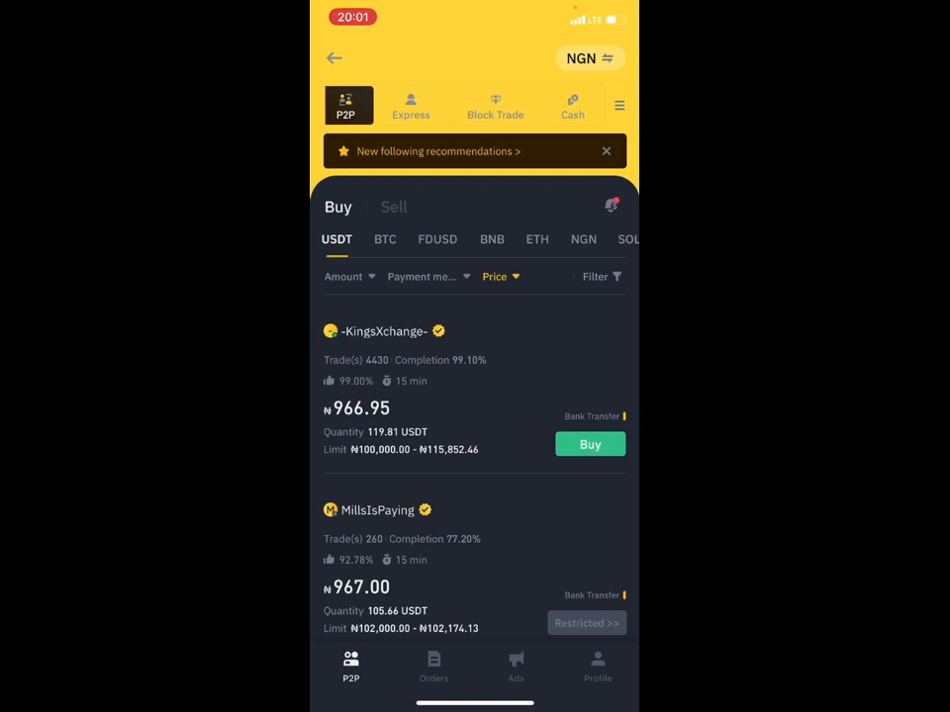
# Filter the P2P USDT buy offers by a 100000 NGN order amount.
pyautogui.click(343, 276)
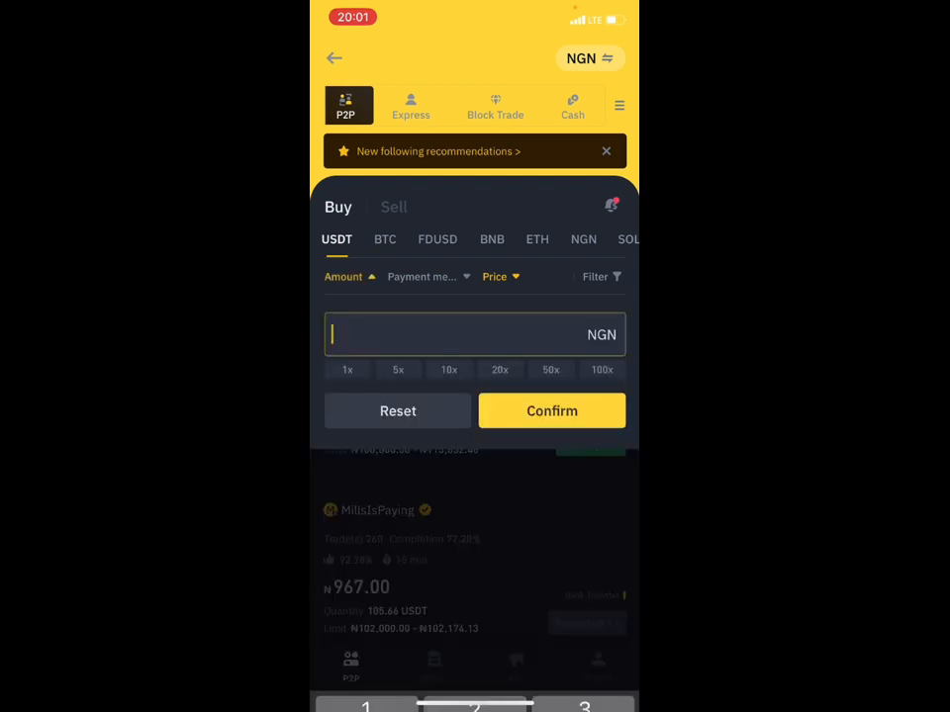
pyautogui.write('10')
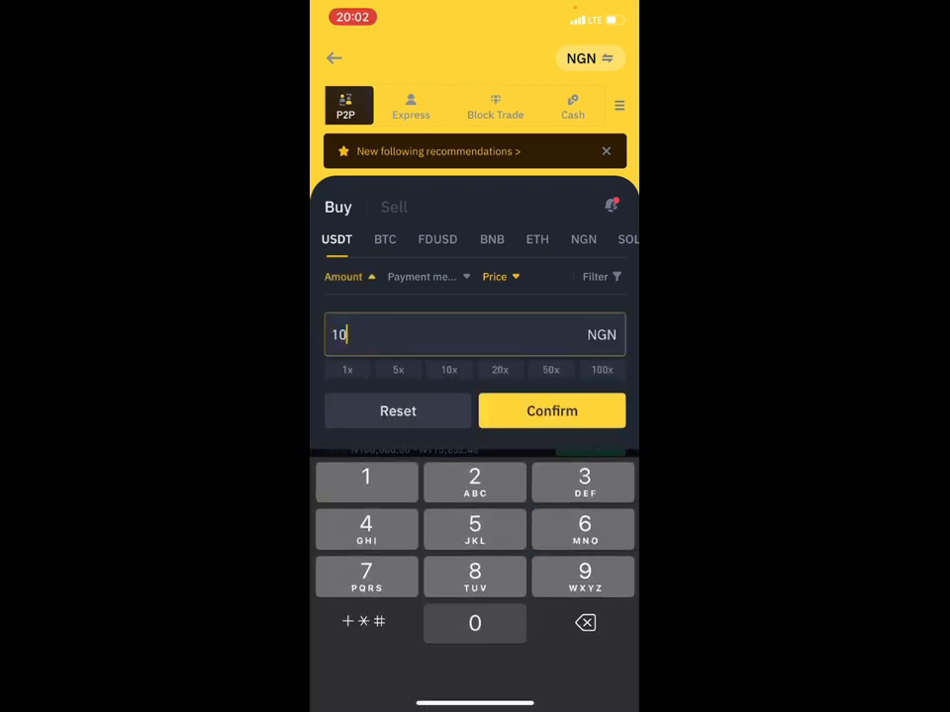
pyautogui.click(474, 623)
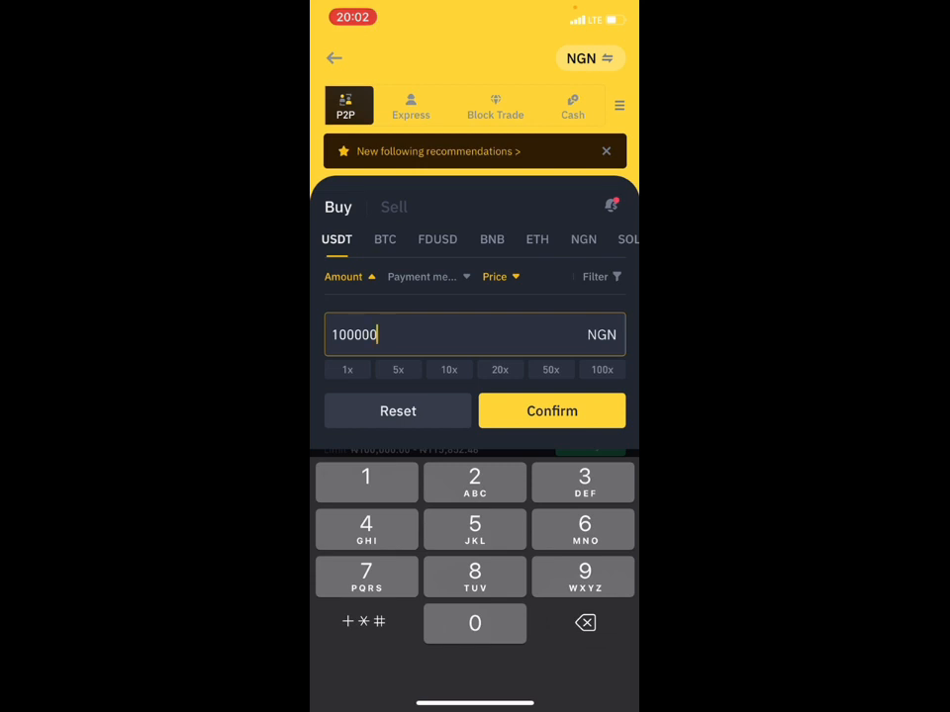
pyautogui.click(551, 411)
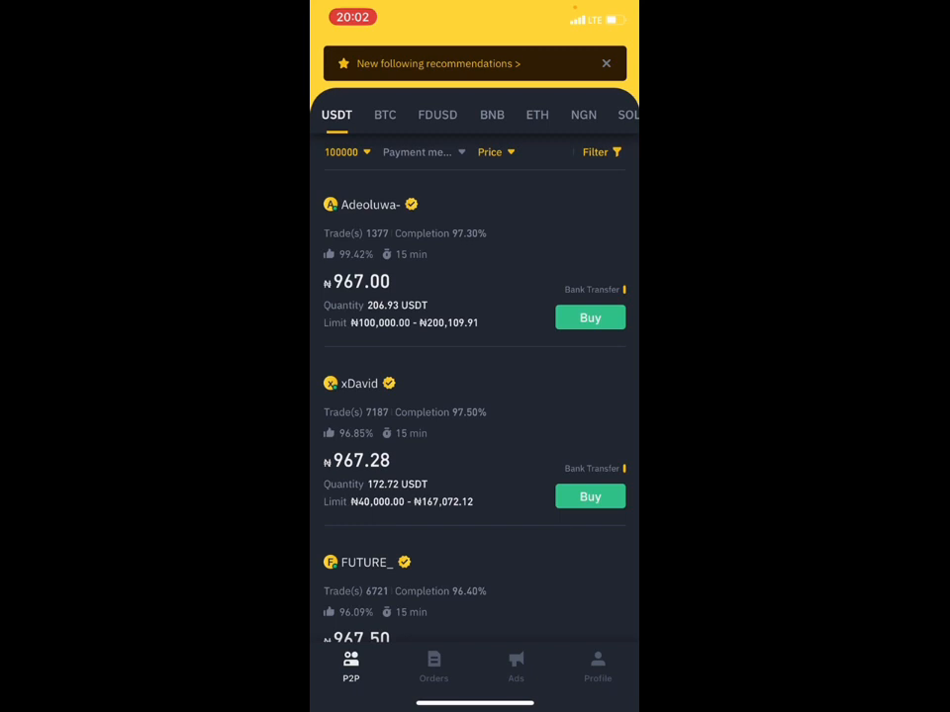
pyautogui.scroll(3)
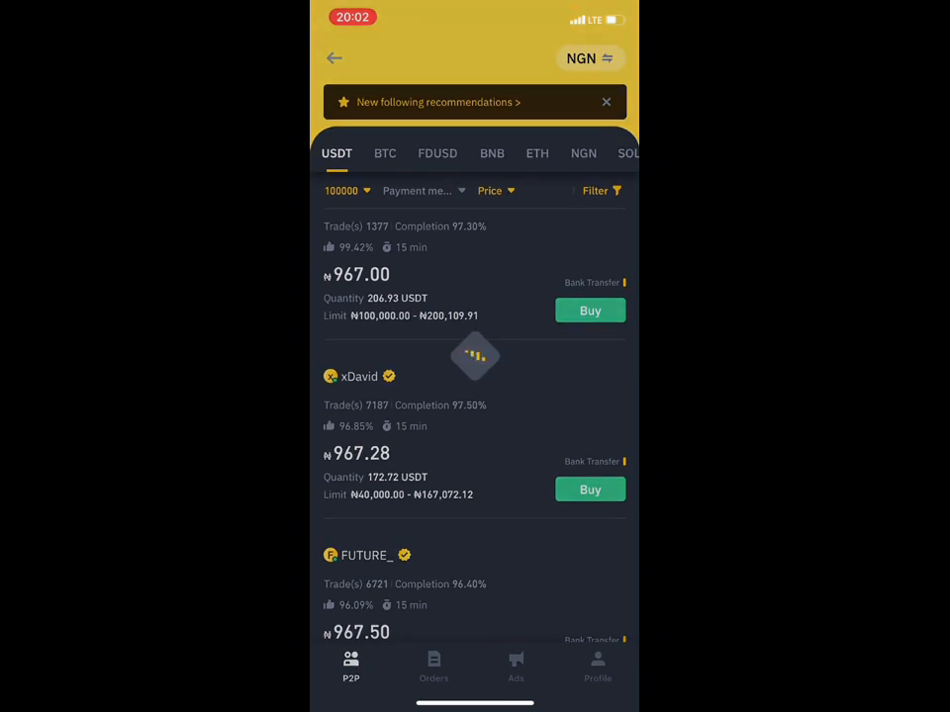
pyautogui.click(590, 489)
pyautogui.write('1')
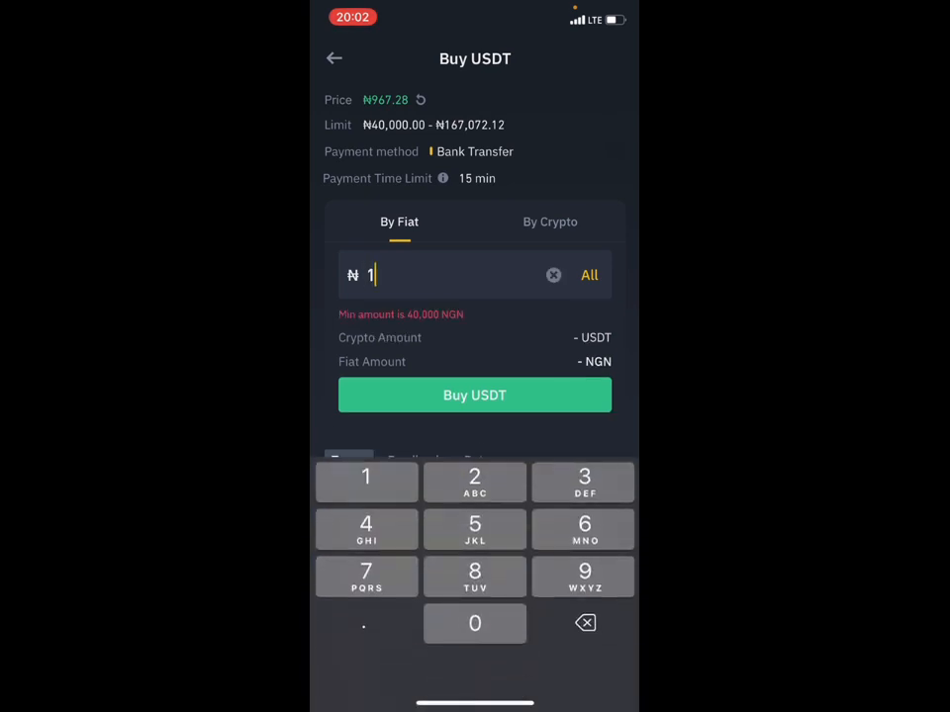
pyautogui.write('00000')
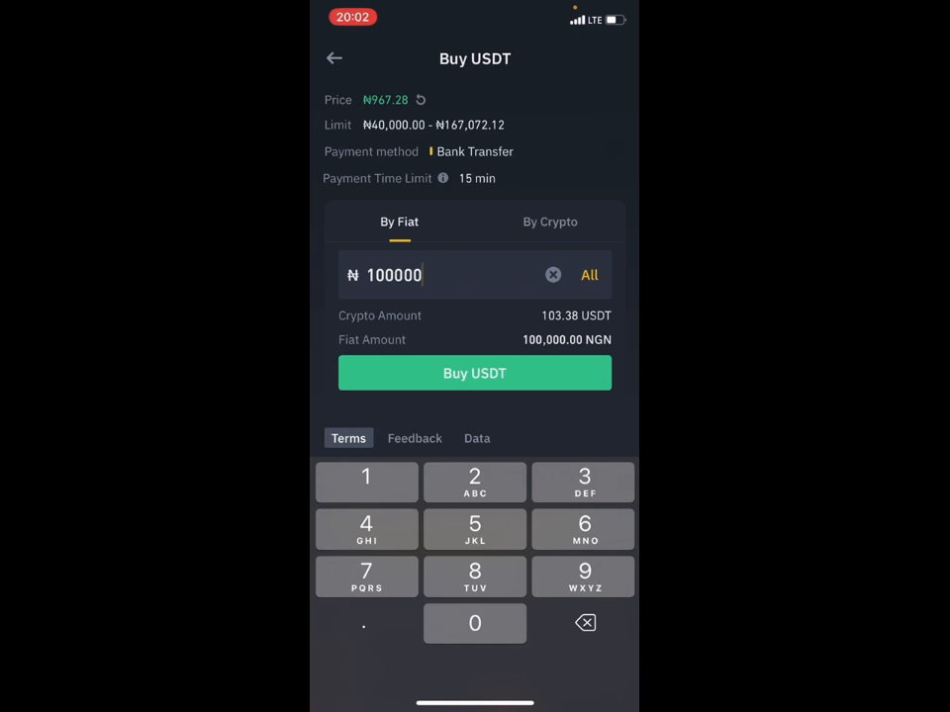
pyautogui.click(335, 58)
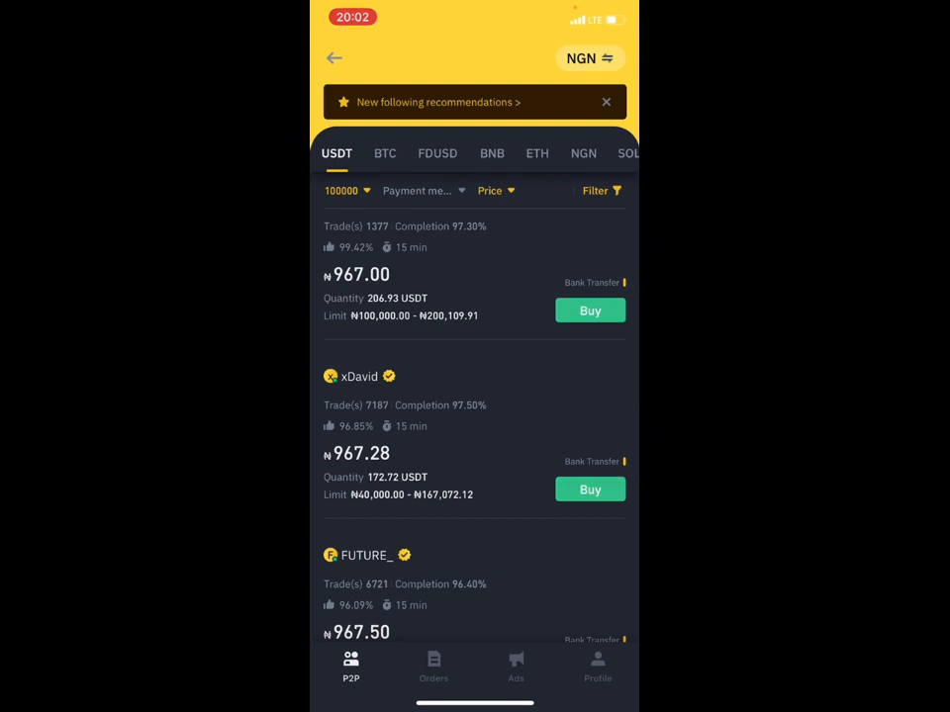
pyautogui.click(590, 59)
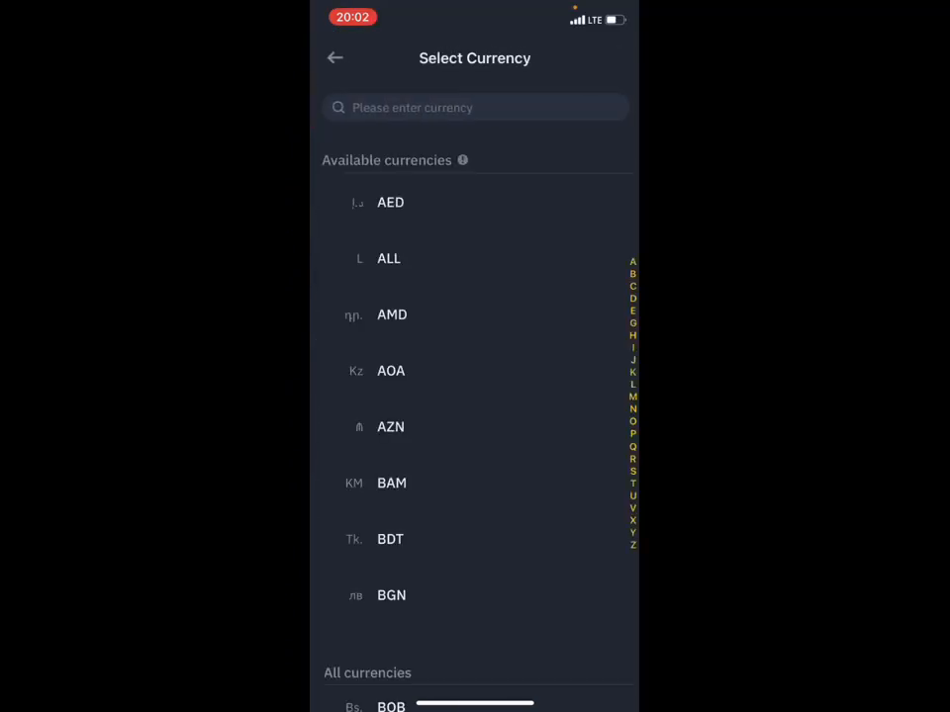
# Search 'GP' in the currency selector and choose GBP as the fiat currency.
pyautogui.write('G')
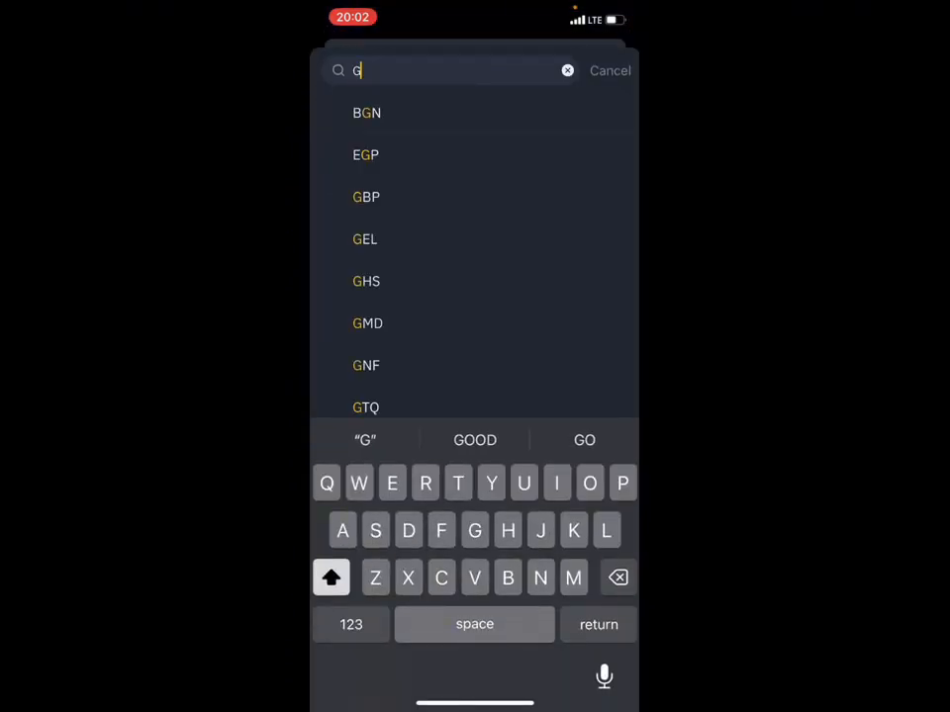
pyautogui.write('P')
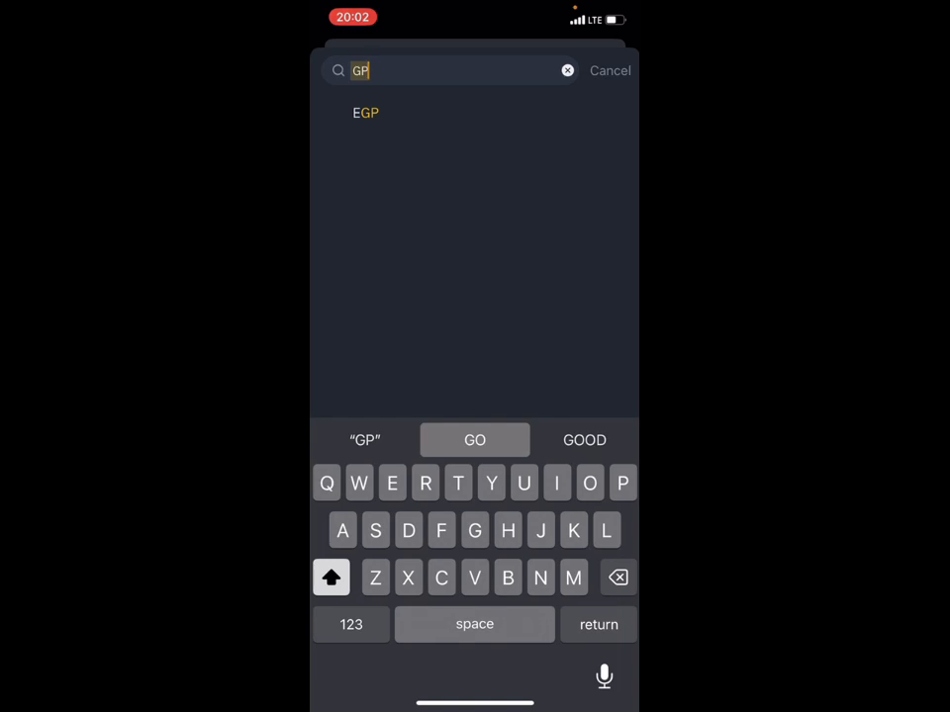
pyautogui.click(610, 70)
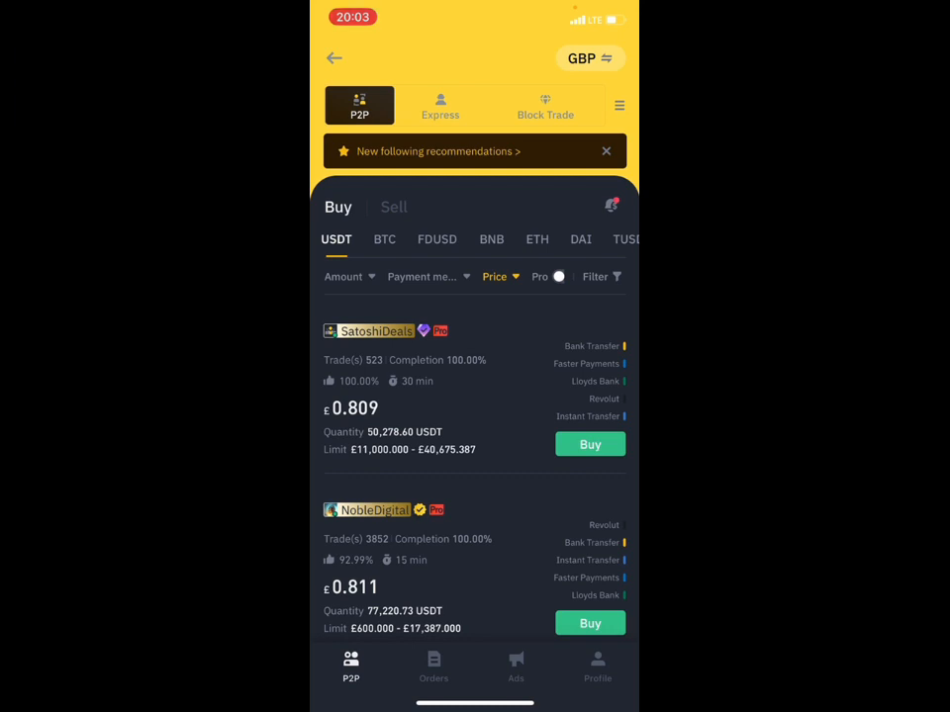
# Enter 100 GBP in the Amount filter for the USDT buy offers.
pyautogui.click(344, 276)
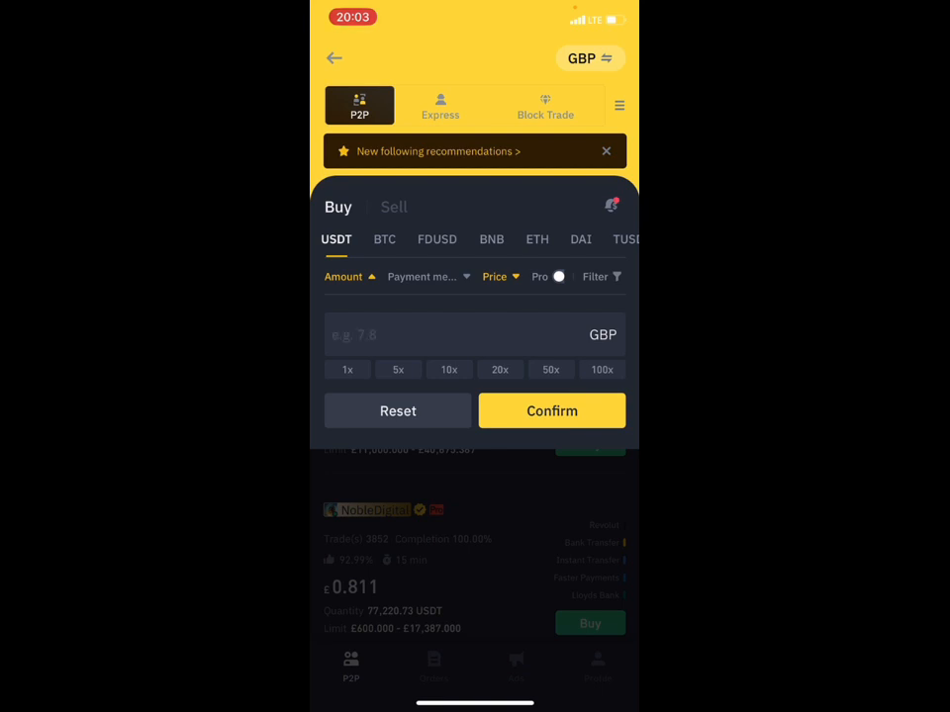
pyautogui.click(475, 335)
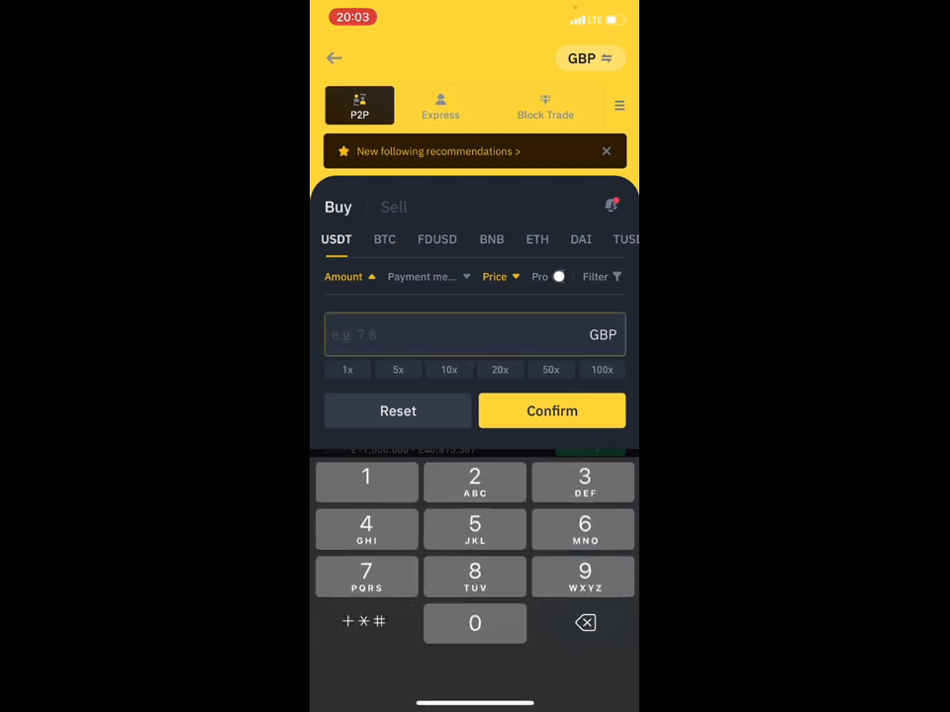
pyautogui.write('100')
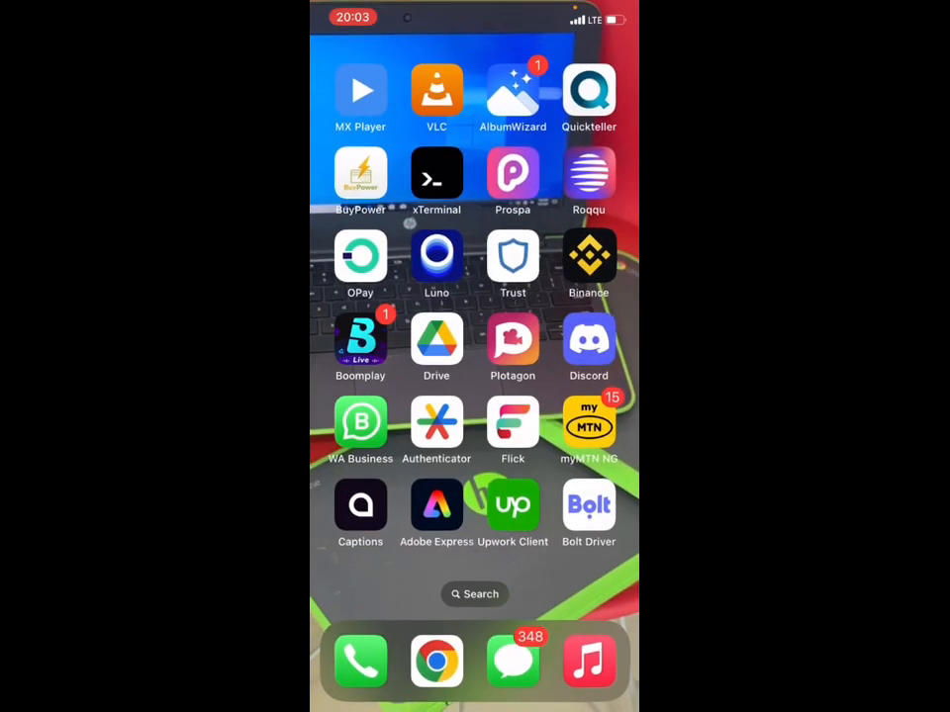
# Enter the buy price in Calculator for a 84.151 estimate, then open the app switcher.
pyautogui.hscroll(-3)
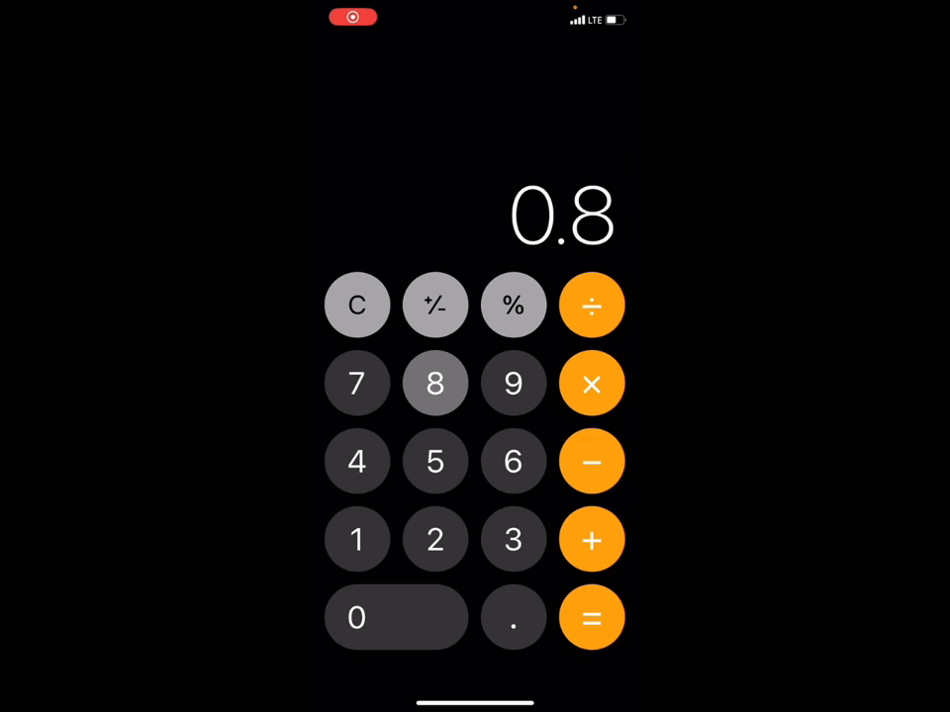
pyautogui.click(591, 382)
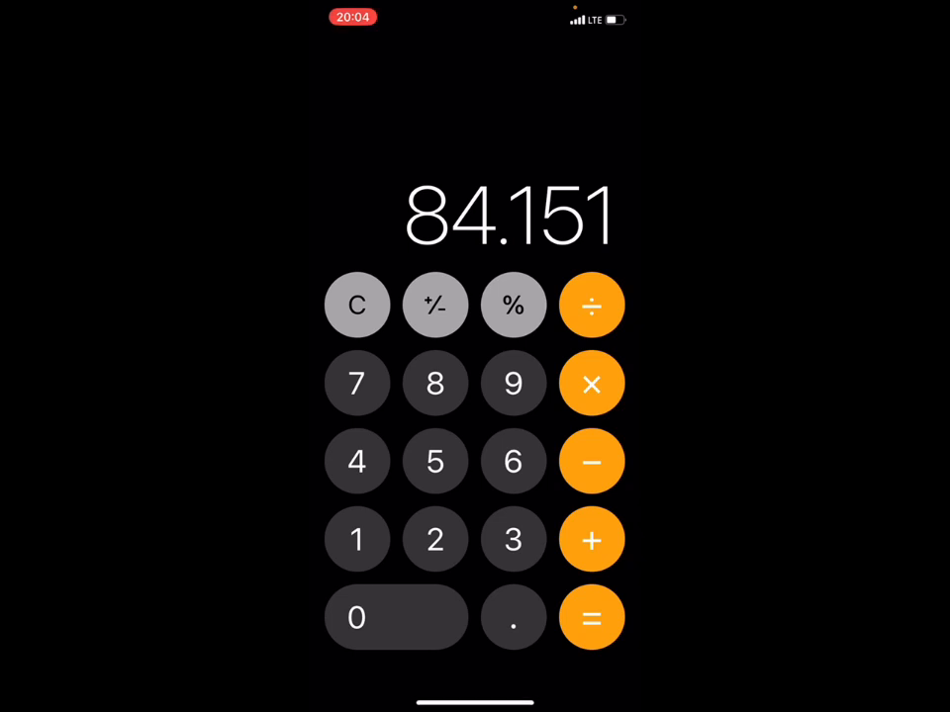
pyautogui.moveTo(474, 693); pyautogui.dragTo(475, 396)
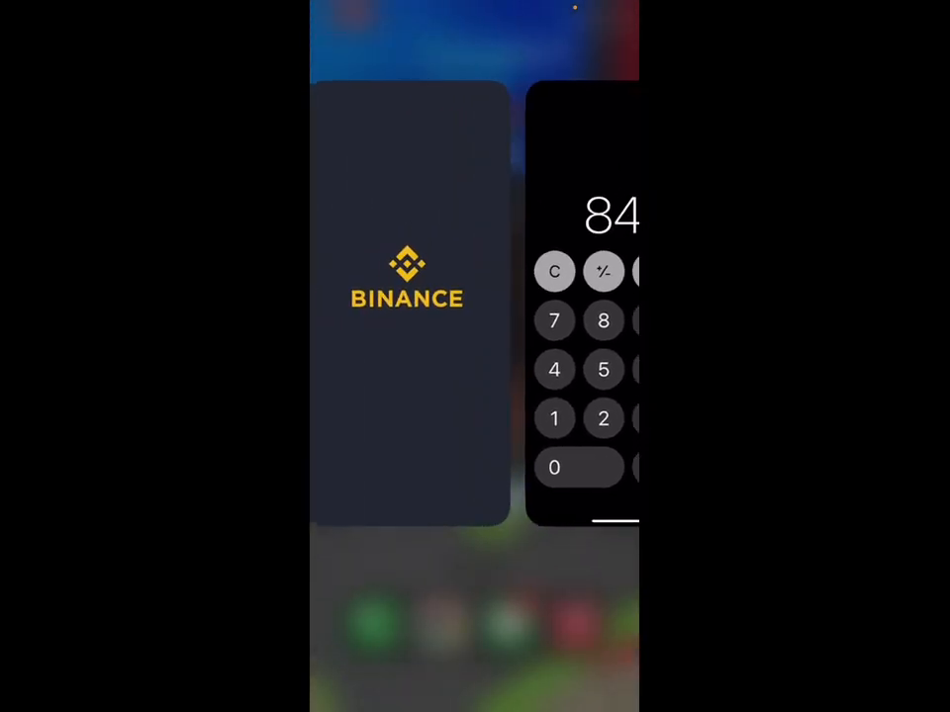
# Return to Binance and apply the 100 GBP amount filter on the Sell tab.
pyautogui.click(408, 297)
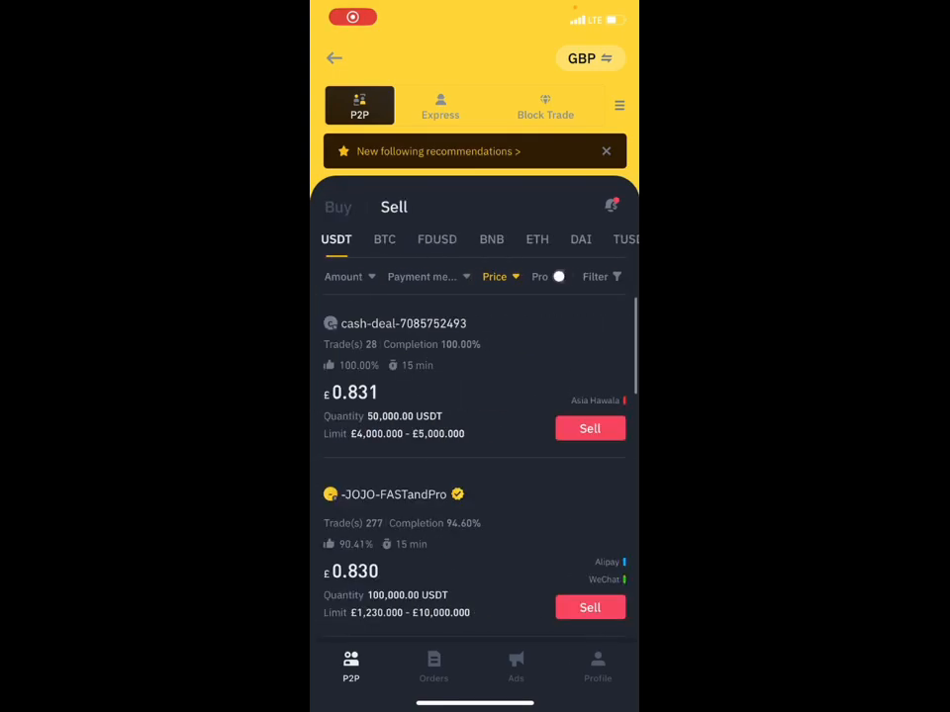
pyautogui.click(343, 276)
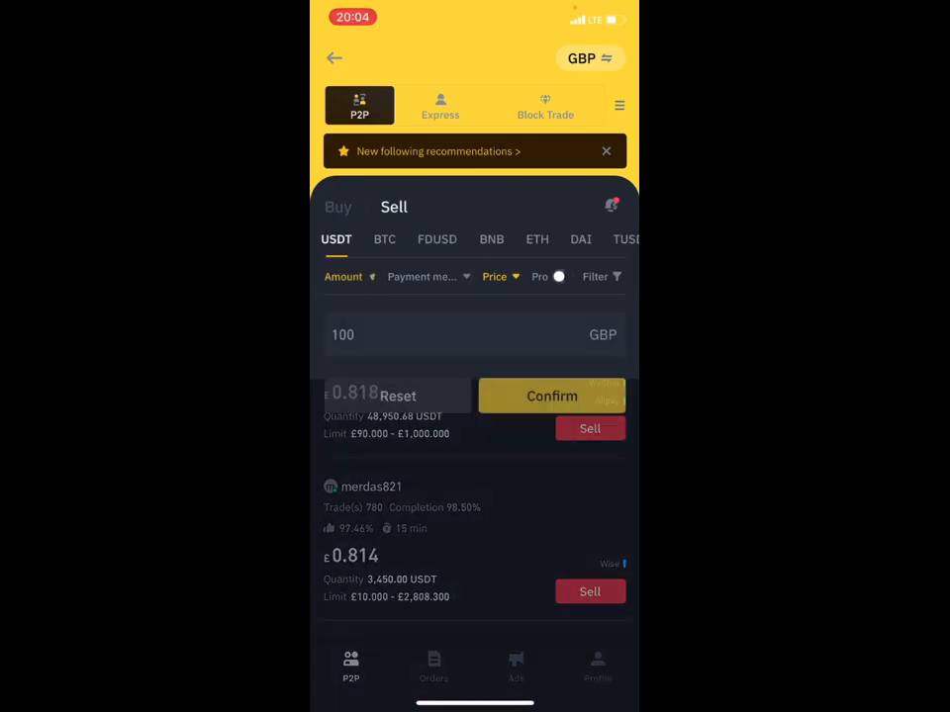
pyautogui.click(552, 396)
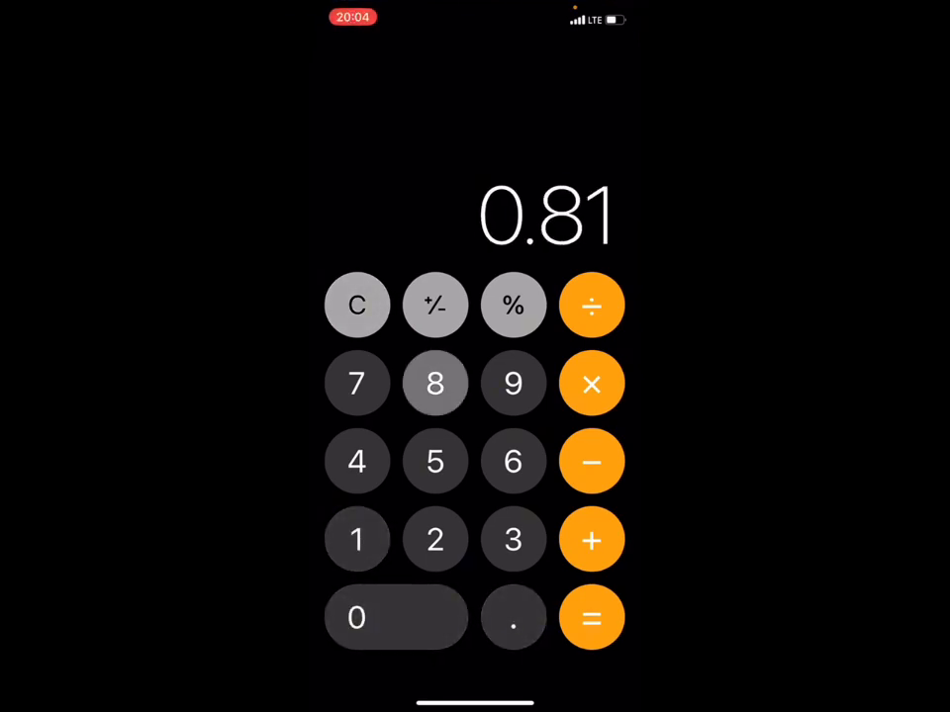
# Enter the 0.818 sell price in Calculator and continue the arbitrage calculation.
pyautogui.click(434, 384)
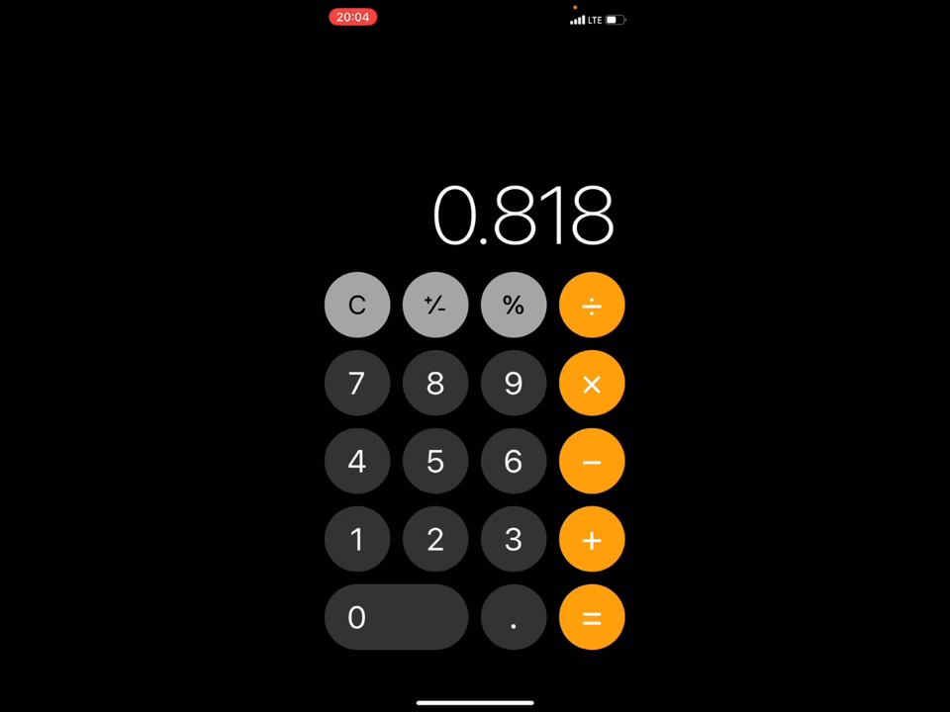
pyautogui.click(357, 539)
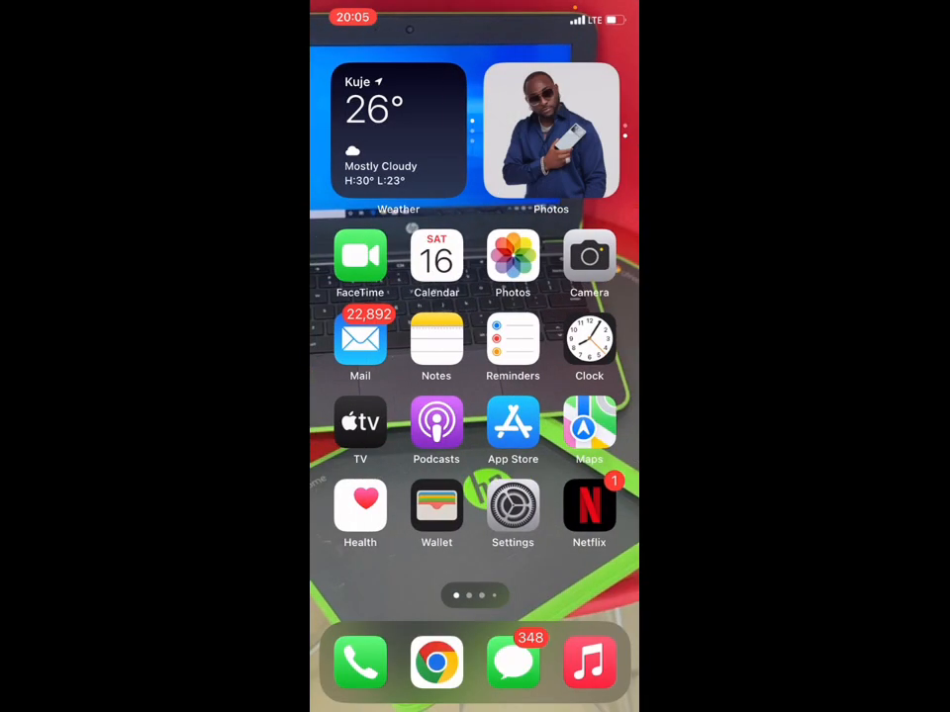
# Search the App Store for 'lemonade'.
pyautogui.click(513, 425)
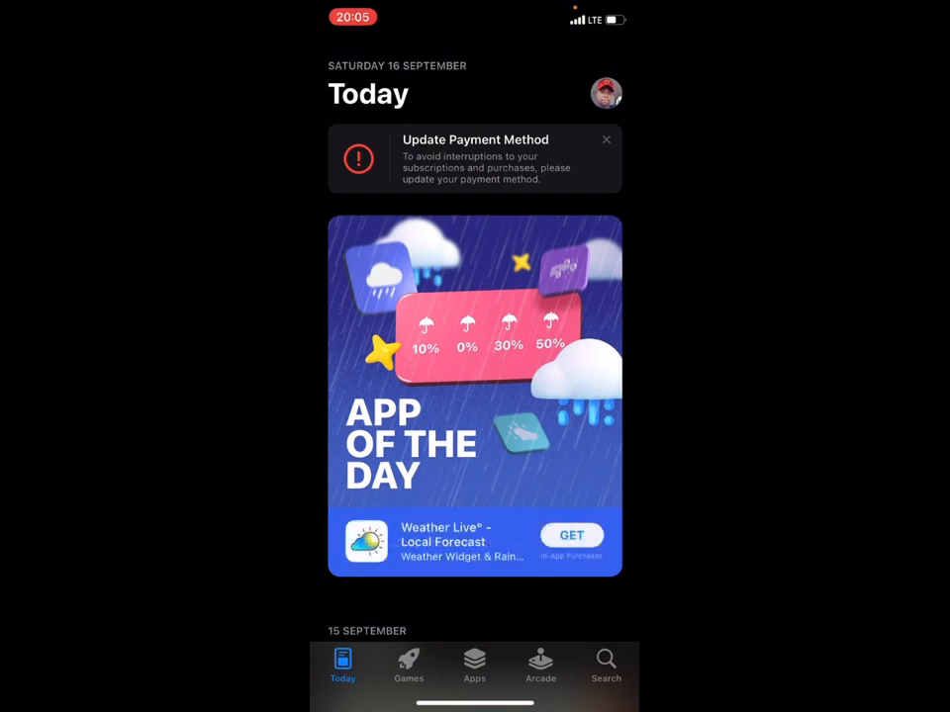
pyautogui.click(606, 662)
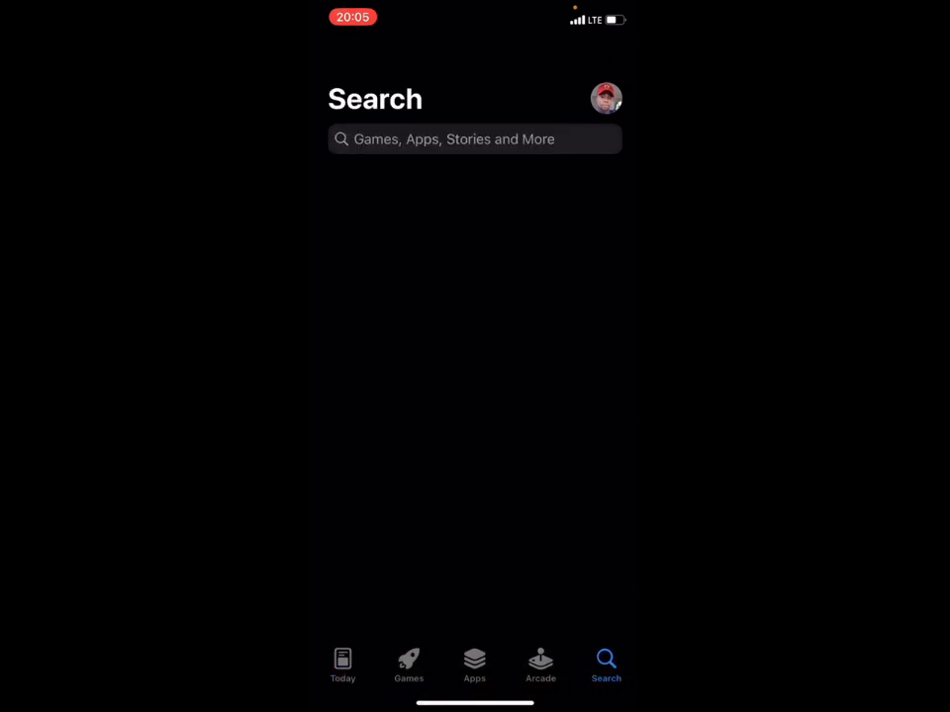
pyautogui.write('lemo')
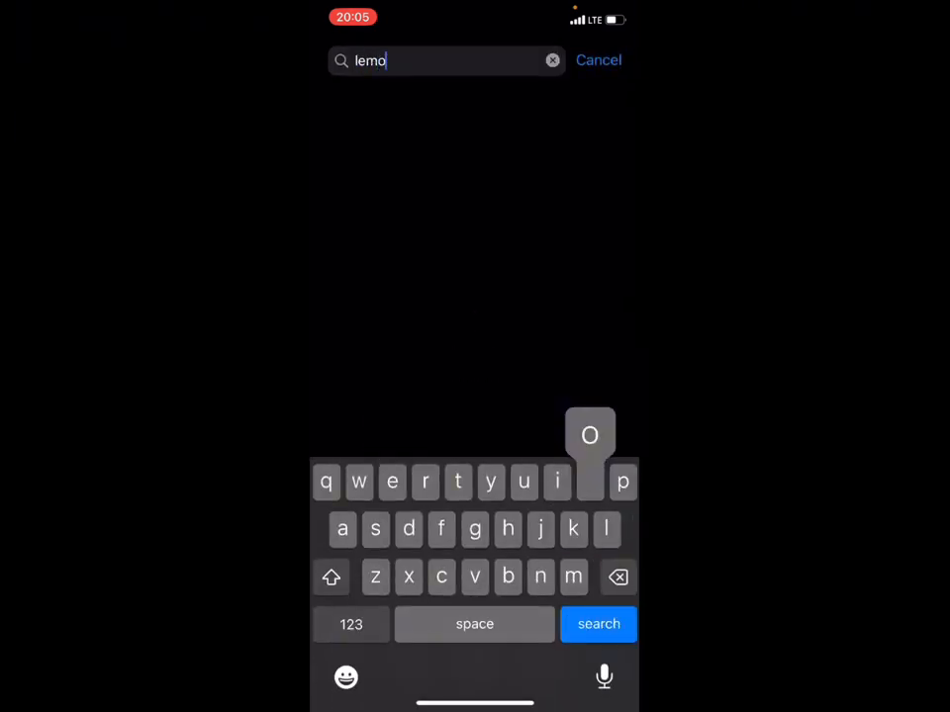
pyautogui.write('nade')
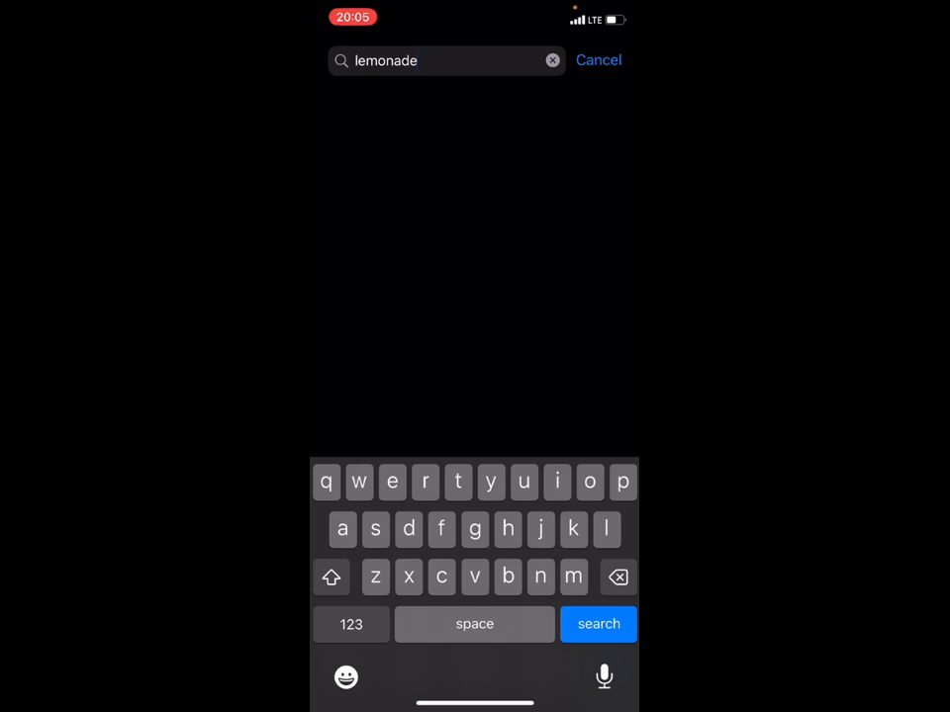
pyautogui.click(598, 624)
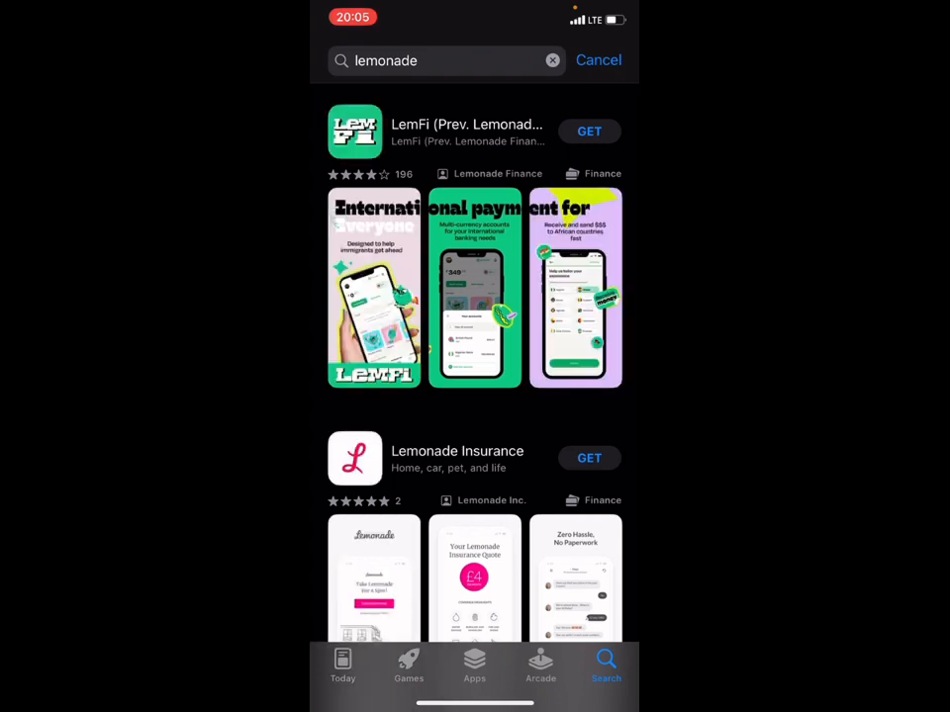
# Browse the results showing LemFi and refine the query to 'lemonade finance'.
pyautogui.scroll(-3)
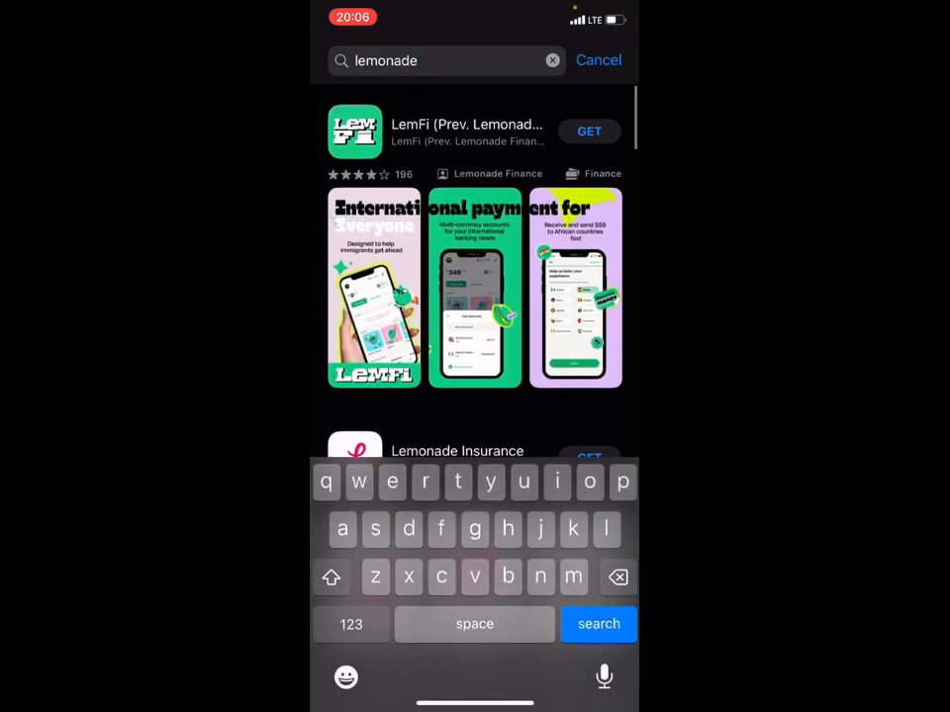
pyautogui.write('finance')
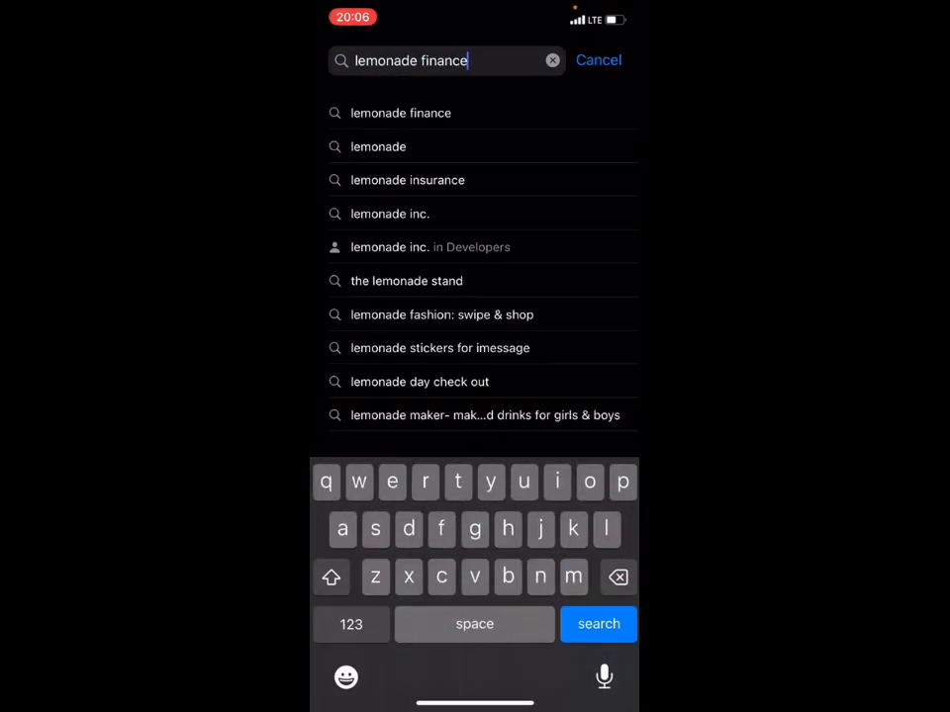